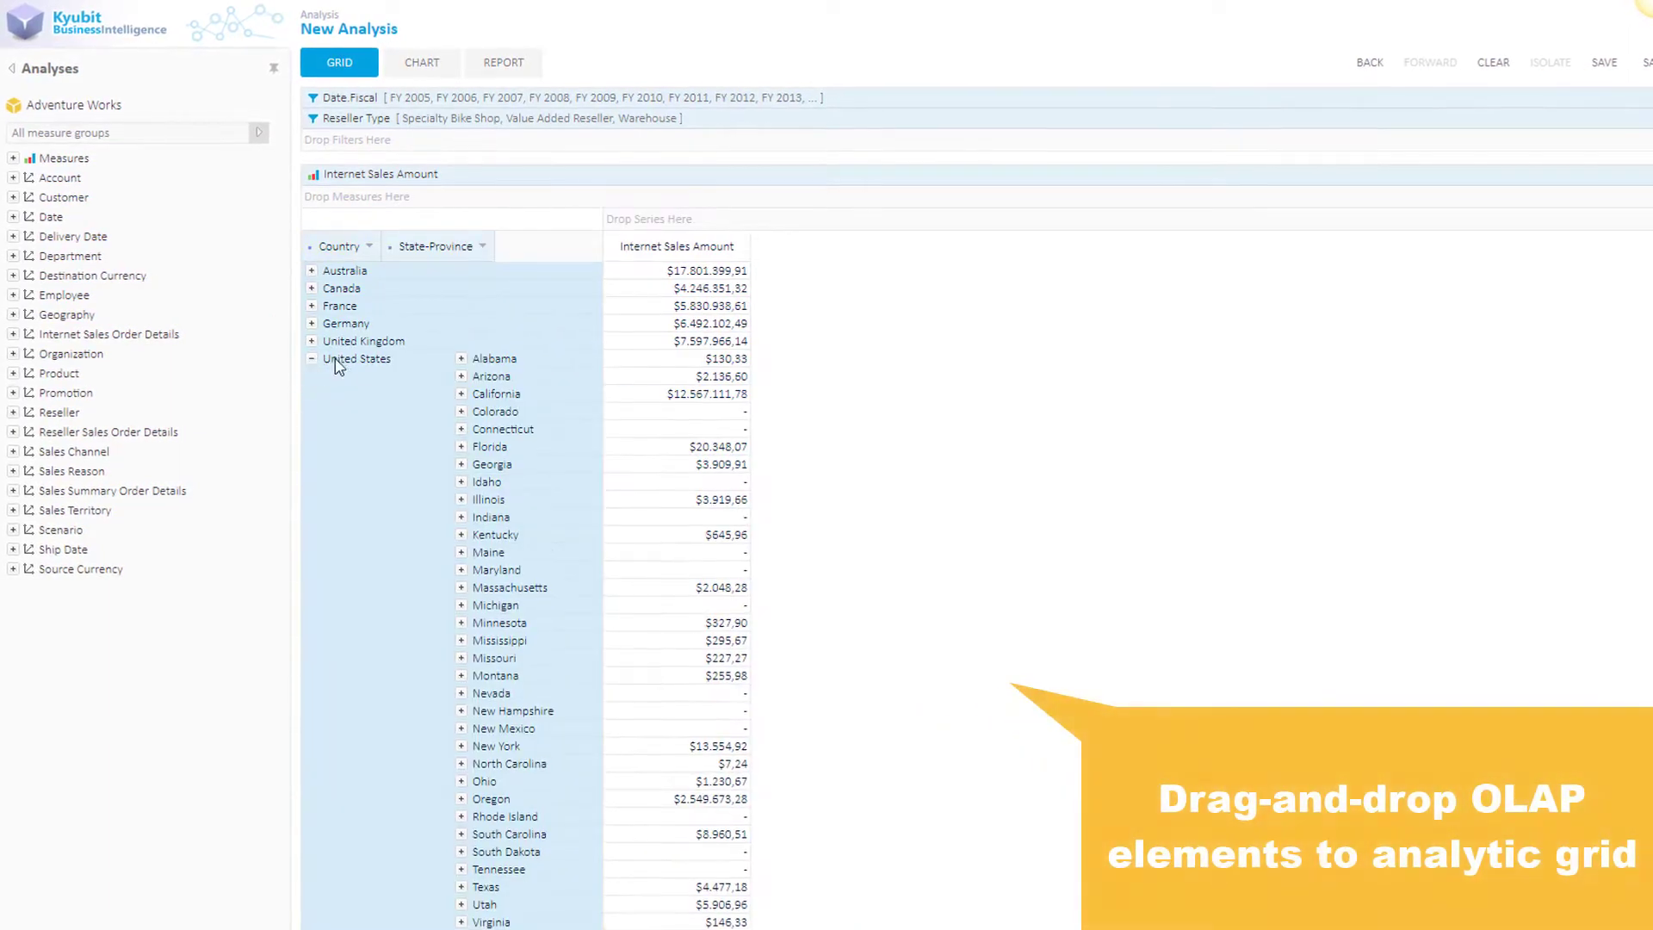
Collapse the United States state rows back into a single country row.
{"action": "left_click", "coordinate": [462, 394]}
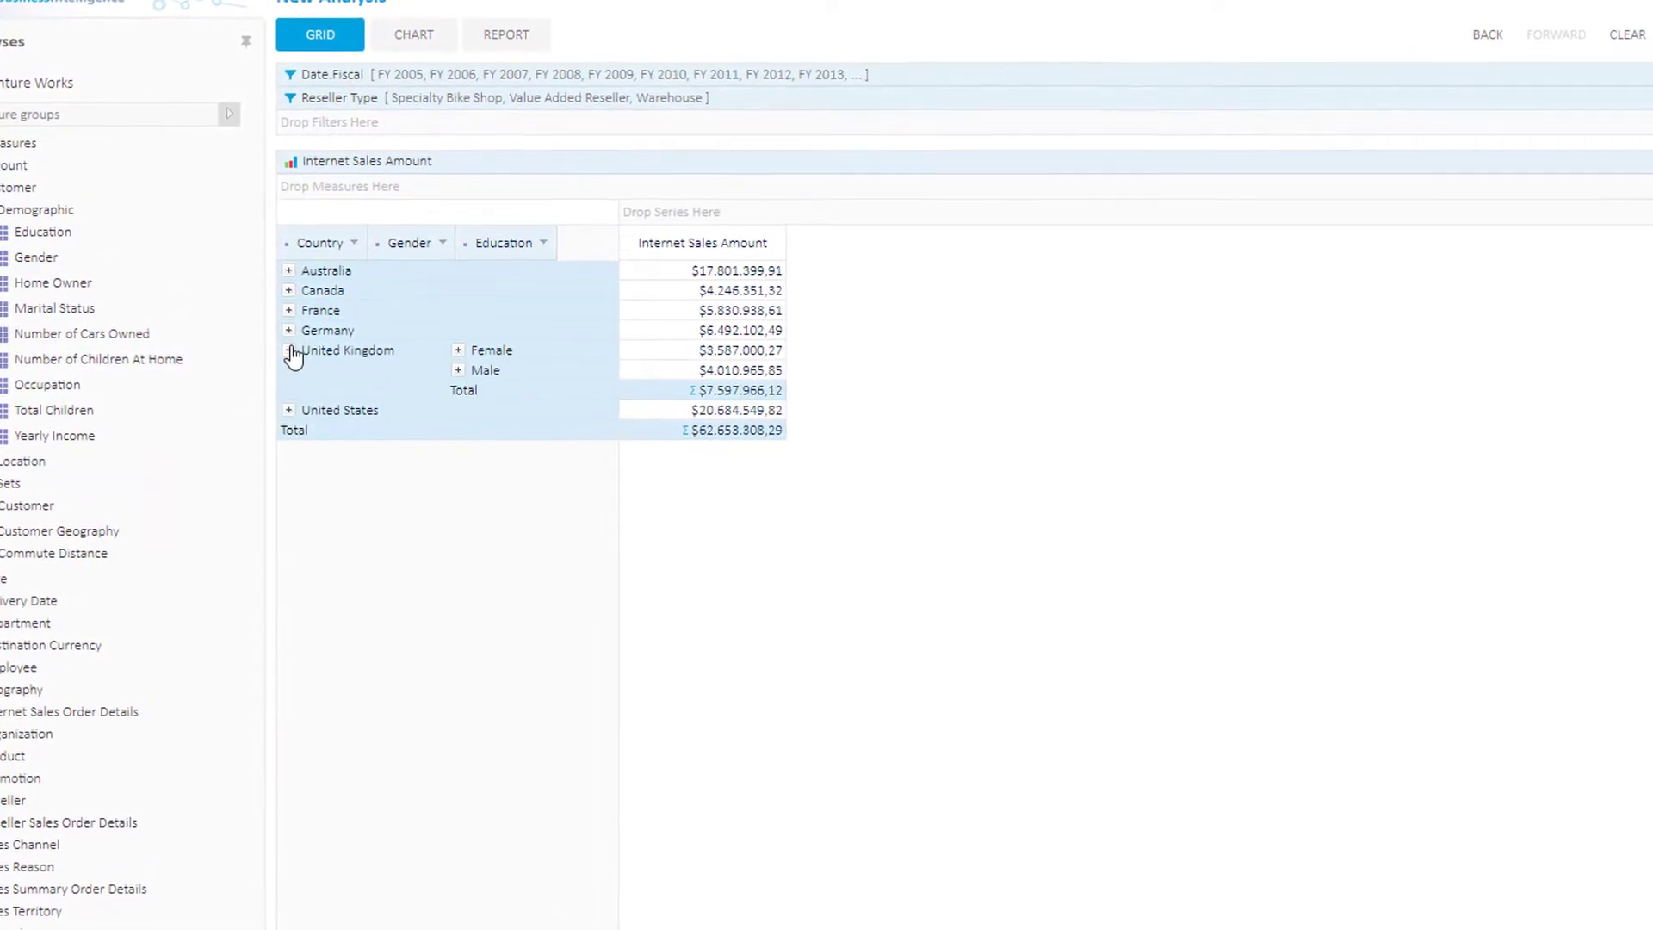
Expand Australia in the Bikes grid and display the analysis as a column chart.
{"action": "left_click", "coordinate": [457, 350]}
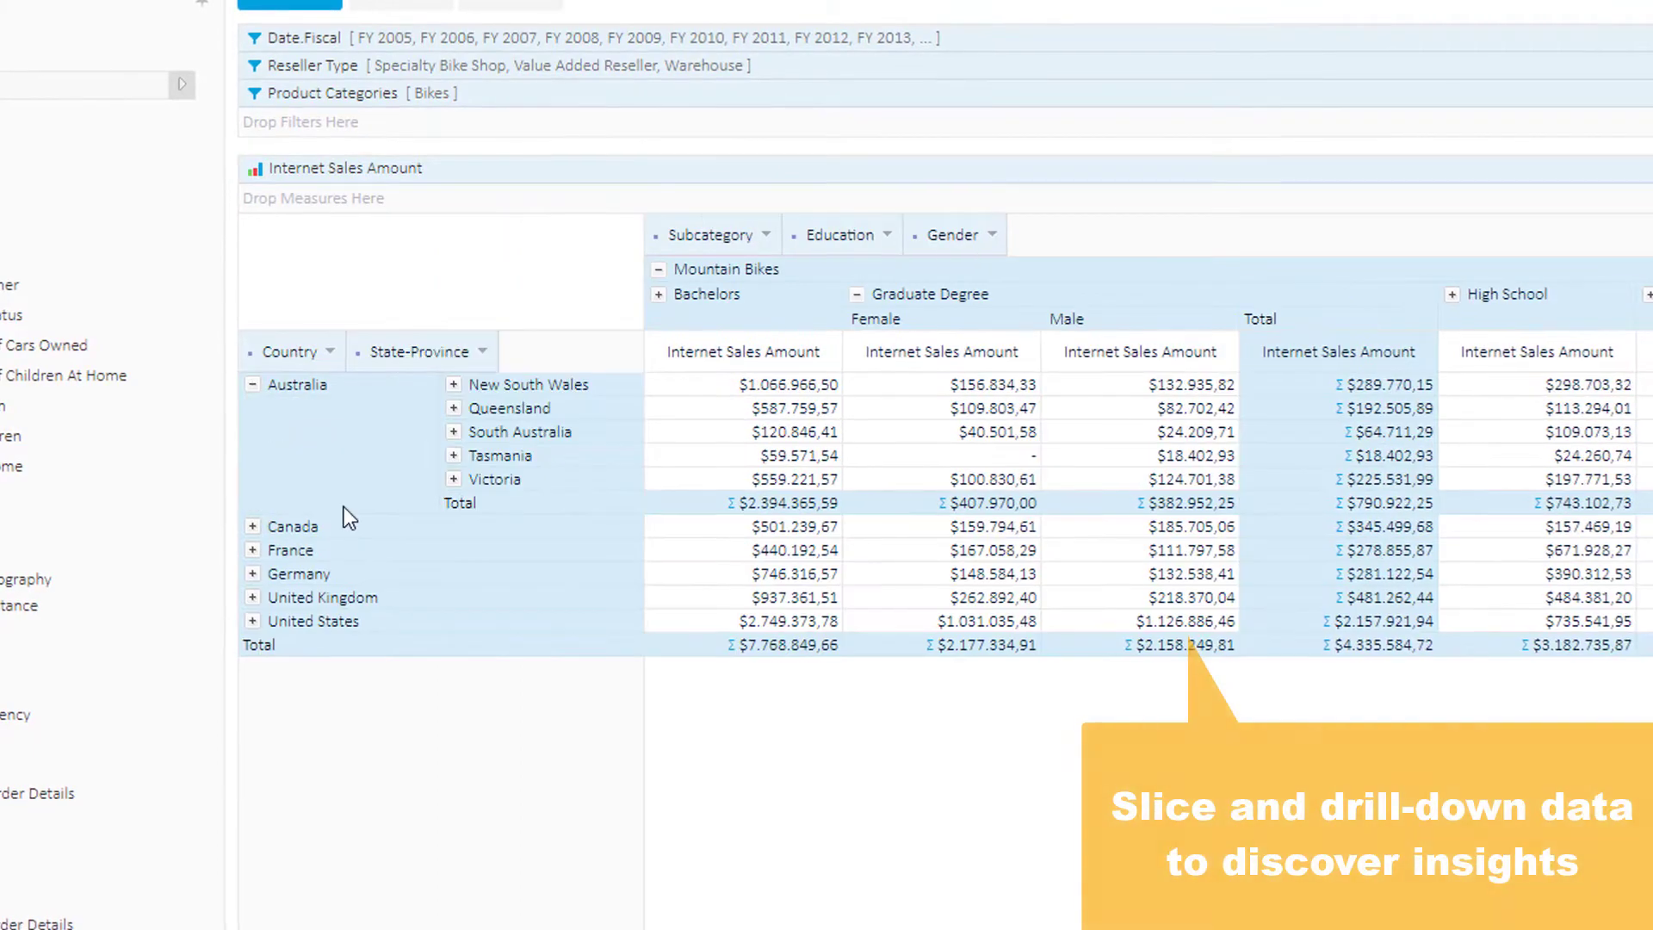
{"action": "left_click", "coordinate": [374, 57]}
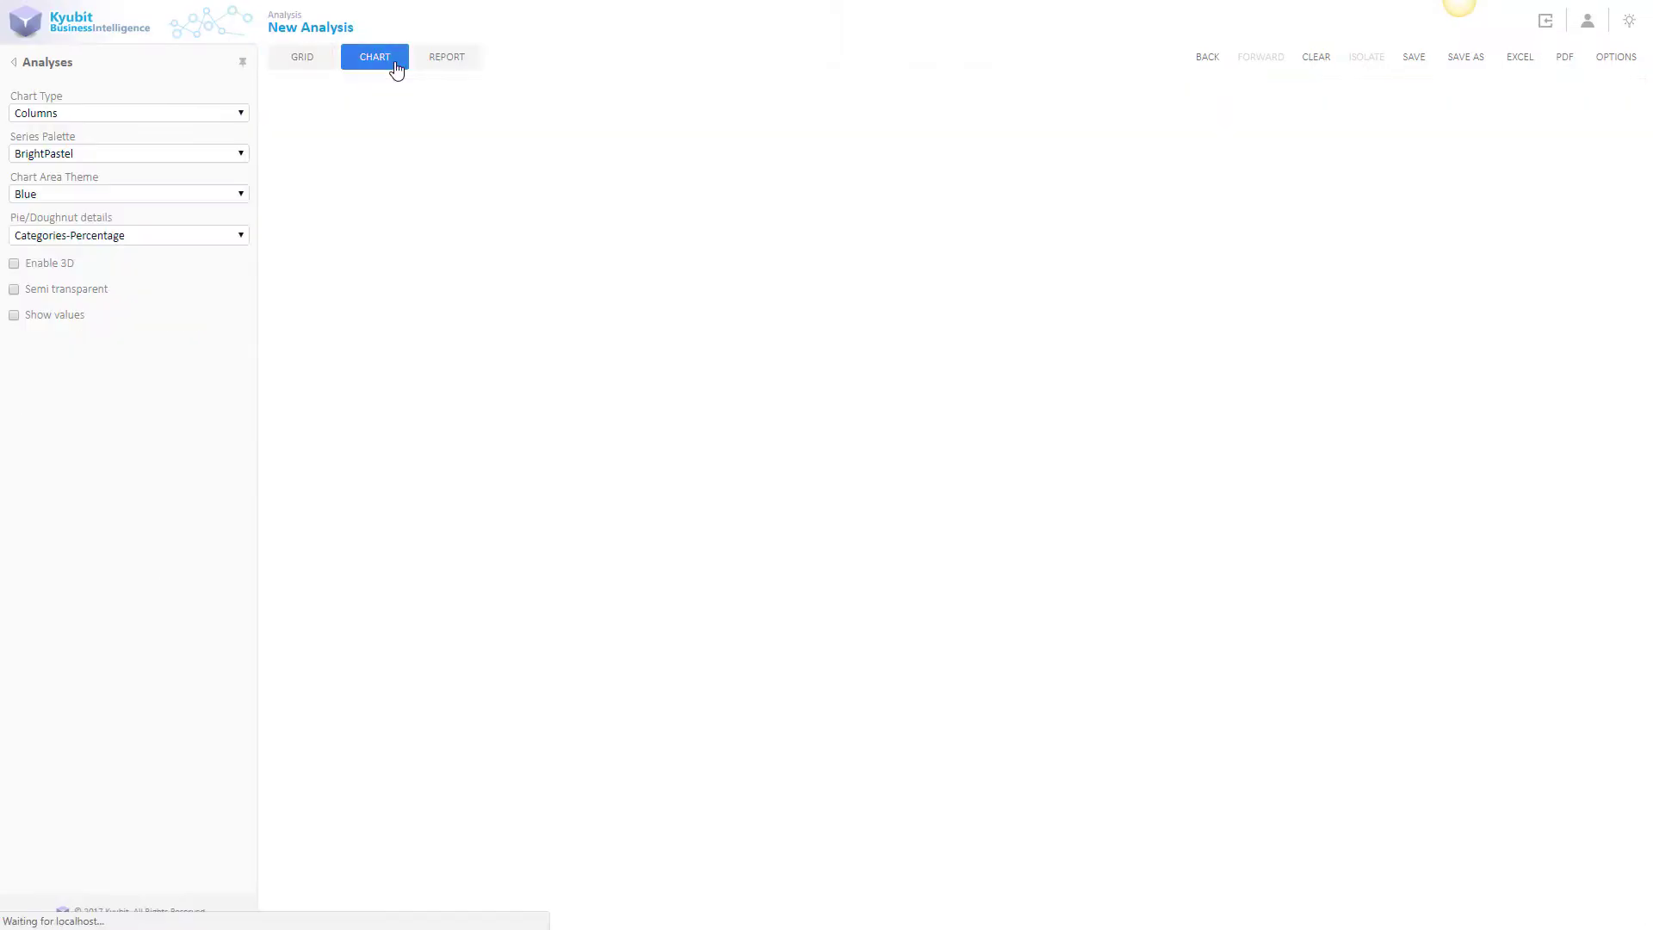
{"action": "left_click", "coordinate": [374, 57]}
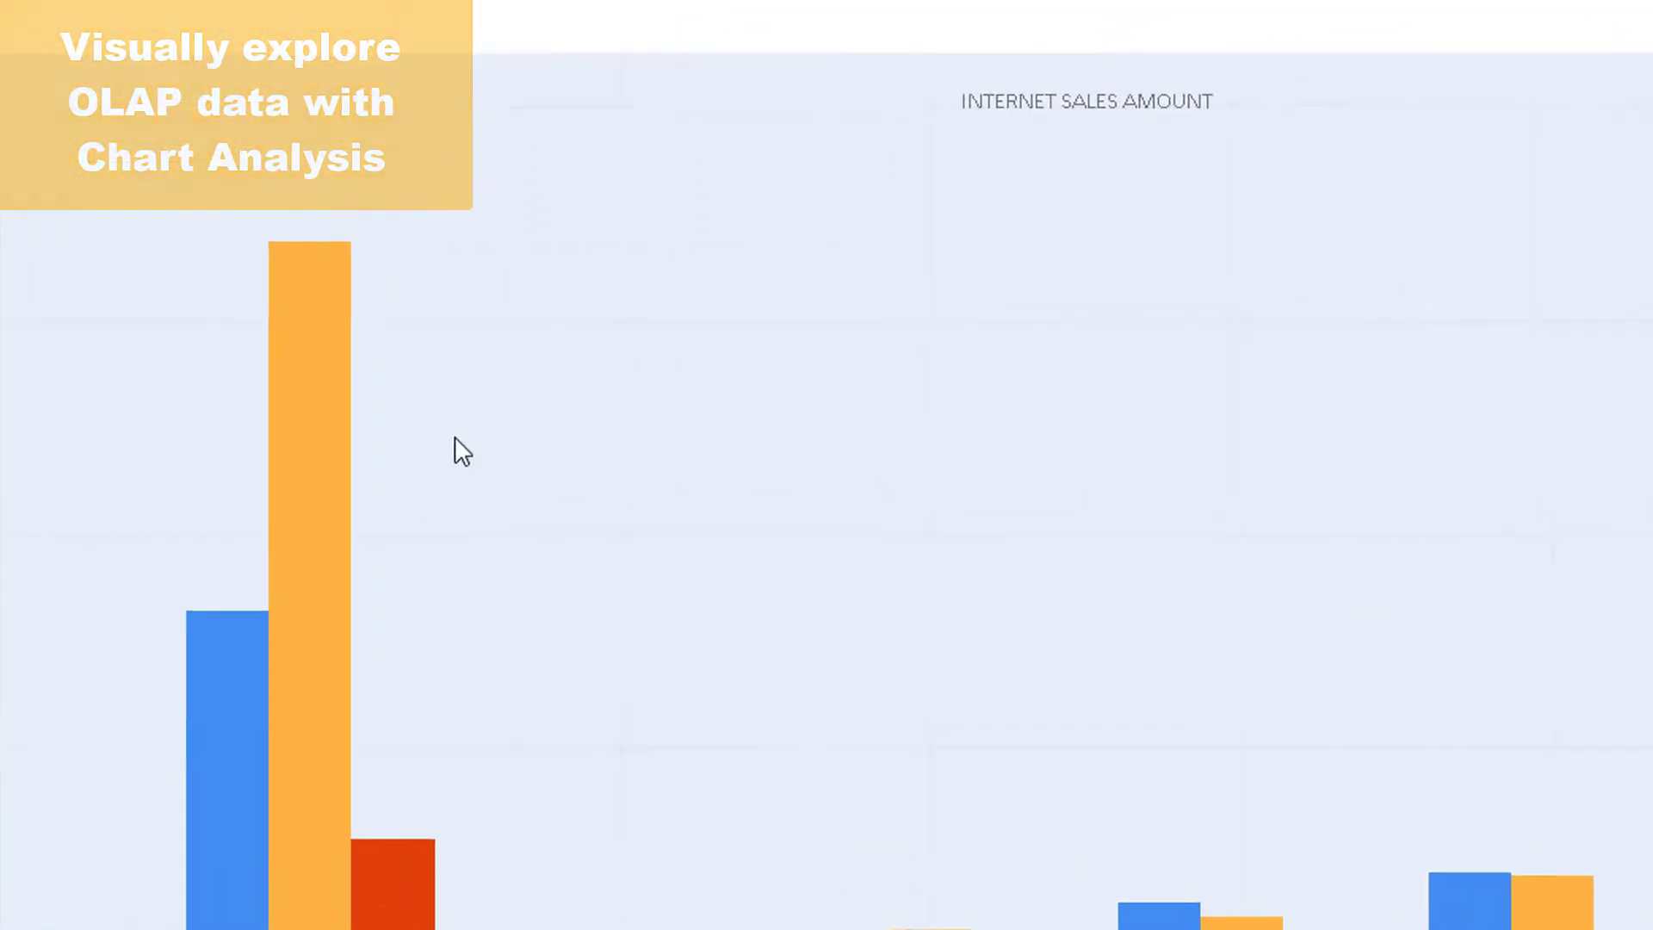